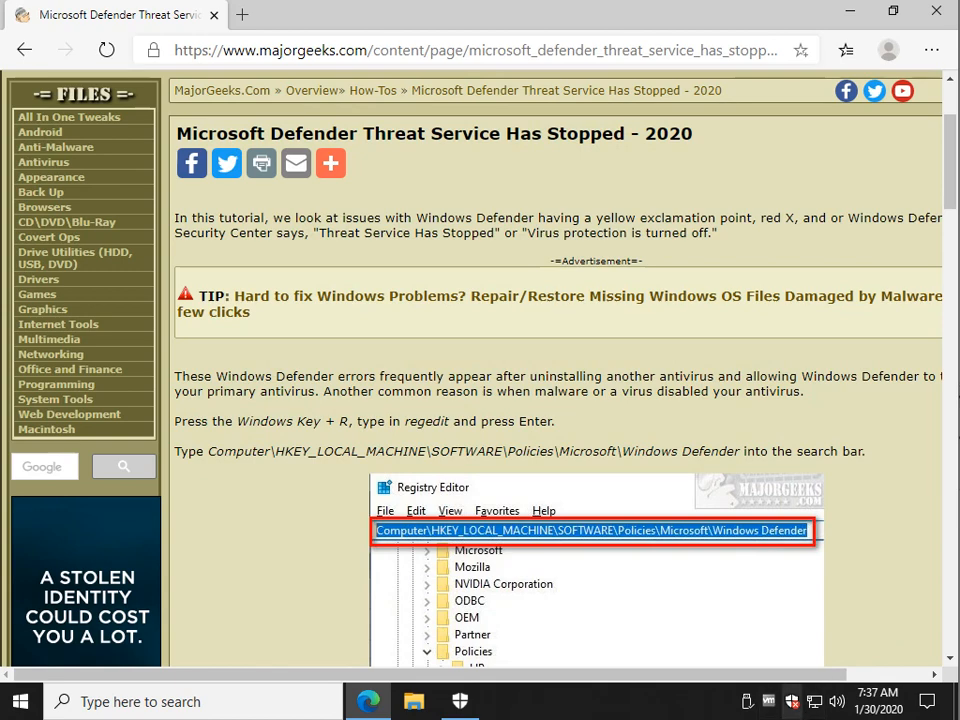
- Check the Virus & threat protection status in Windows Security and dismiss the window
left_click(460, 700)
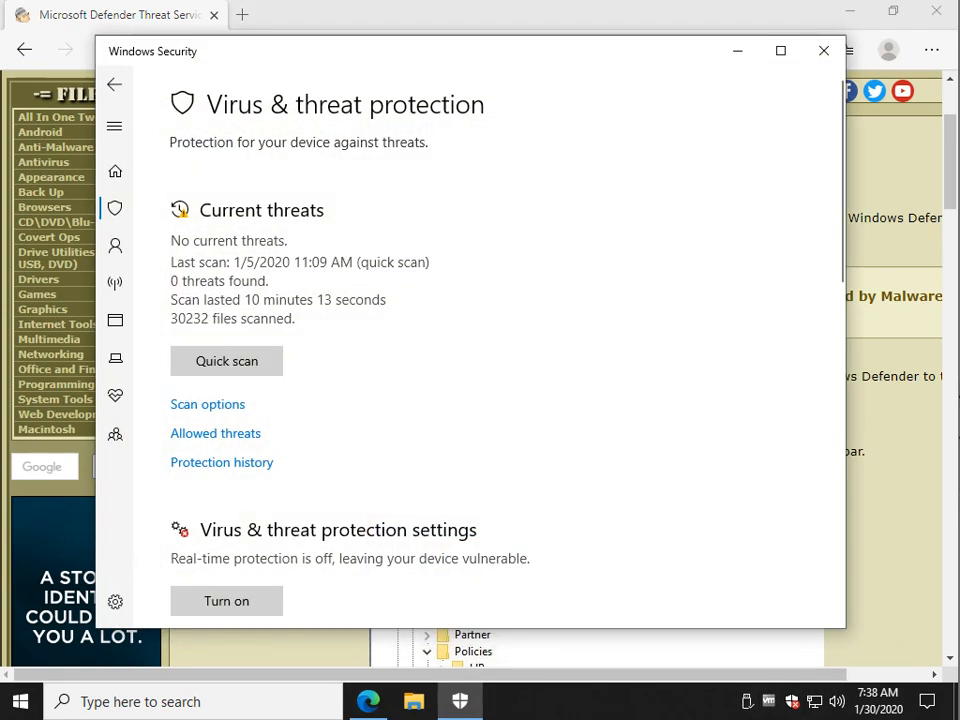
left_click(824, 50)
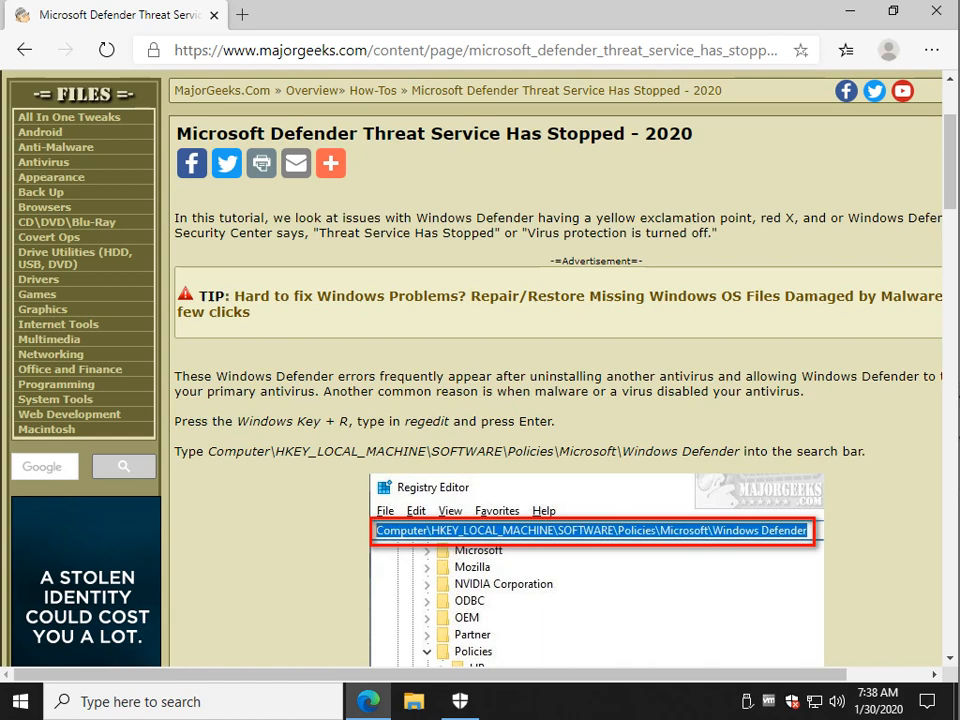
- Highlight the tutorial's Windows Defender registry path and ready regedit in the Run box
scroll("down", 3)
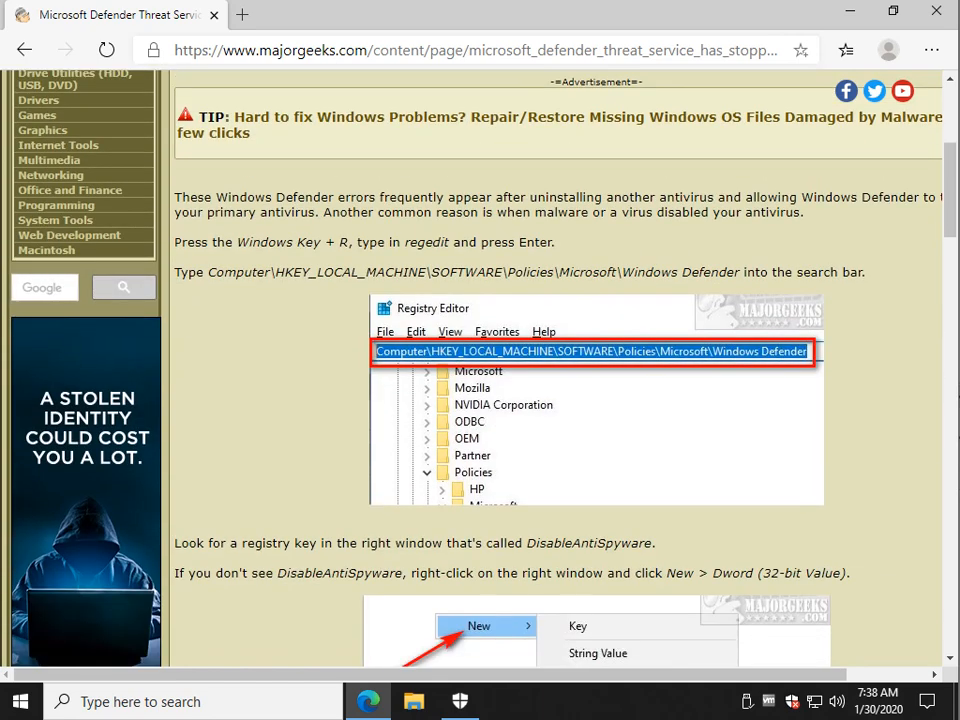
left_click_drag(208, 272, 740, 272)
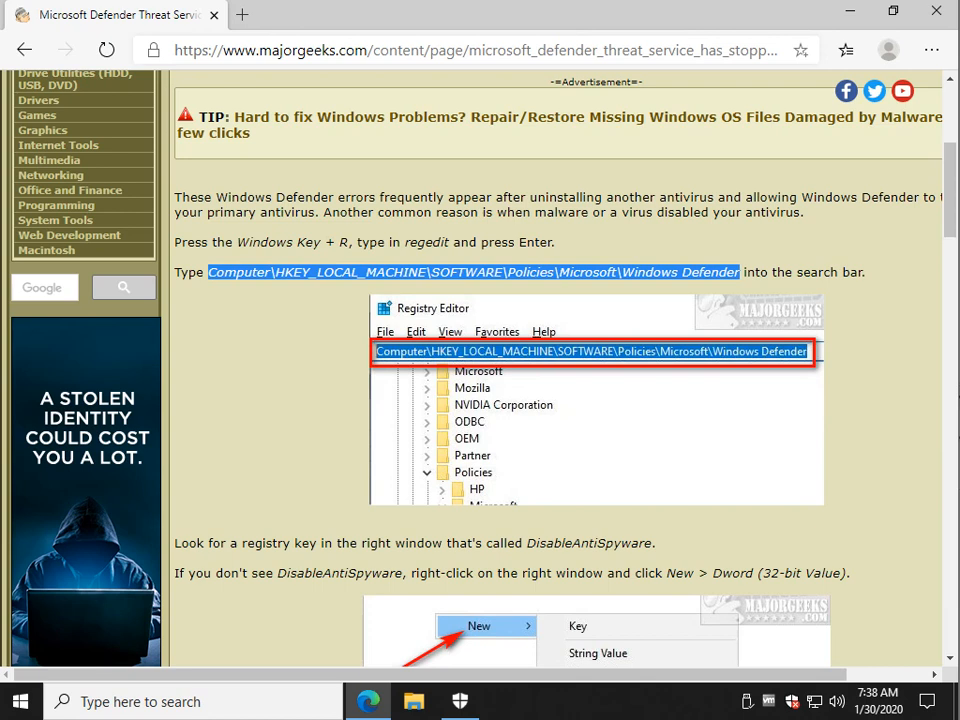
left_click(460, 700)
type("regedit")
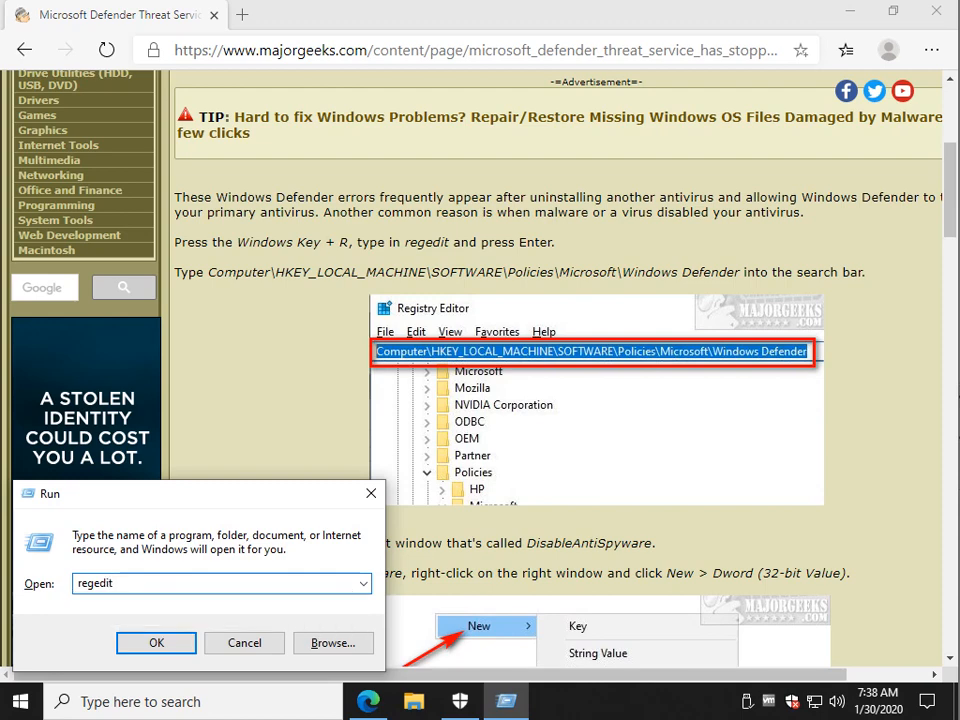
- Launch Registry Editor past UAC, collapse the tree to HKEY_LOCAL_MACHINE, and close the editor
left_click(156, 642)
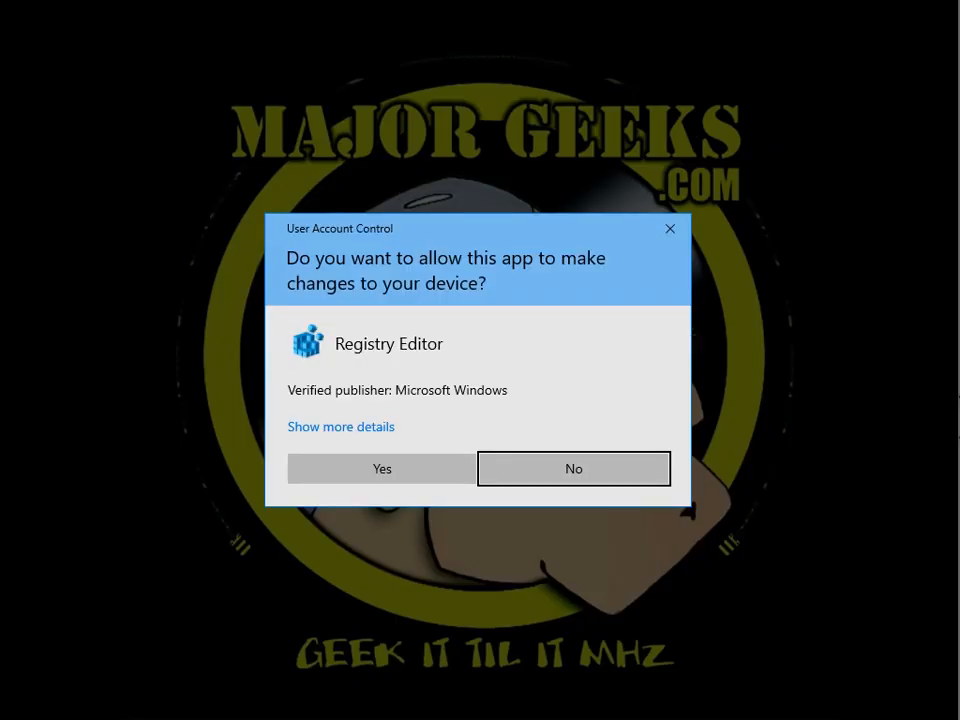
left_click(382, 468)
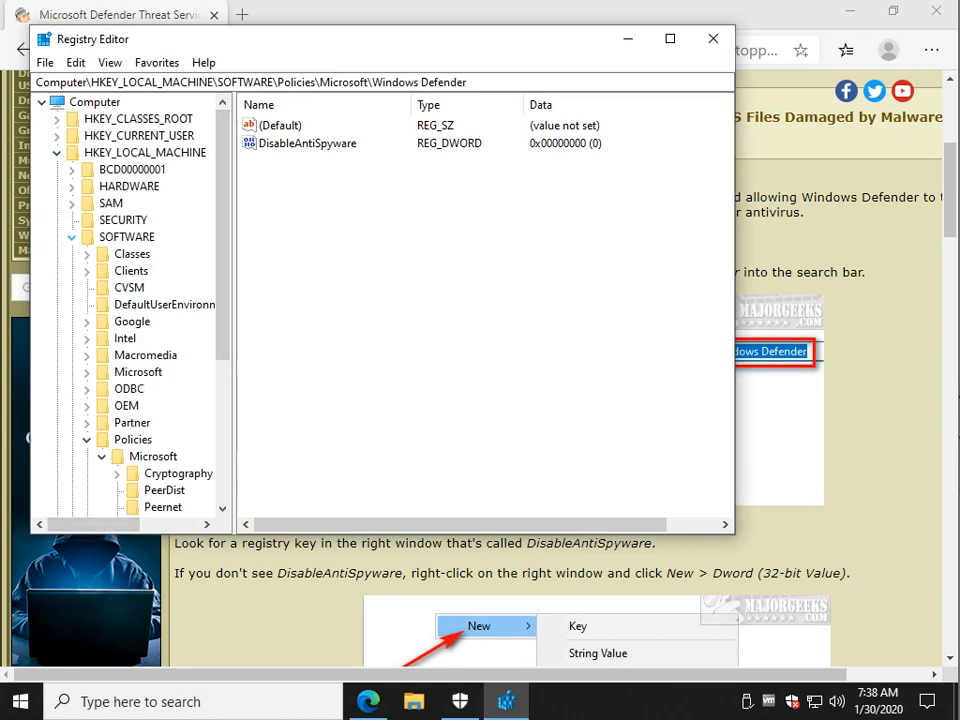
left_click(56, 152)
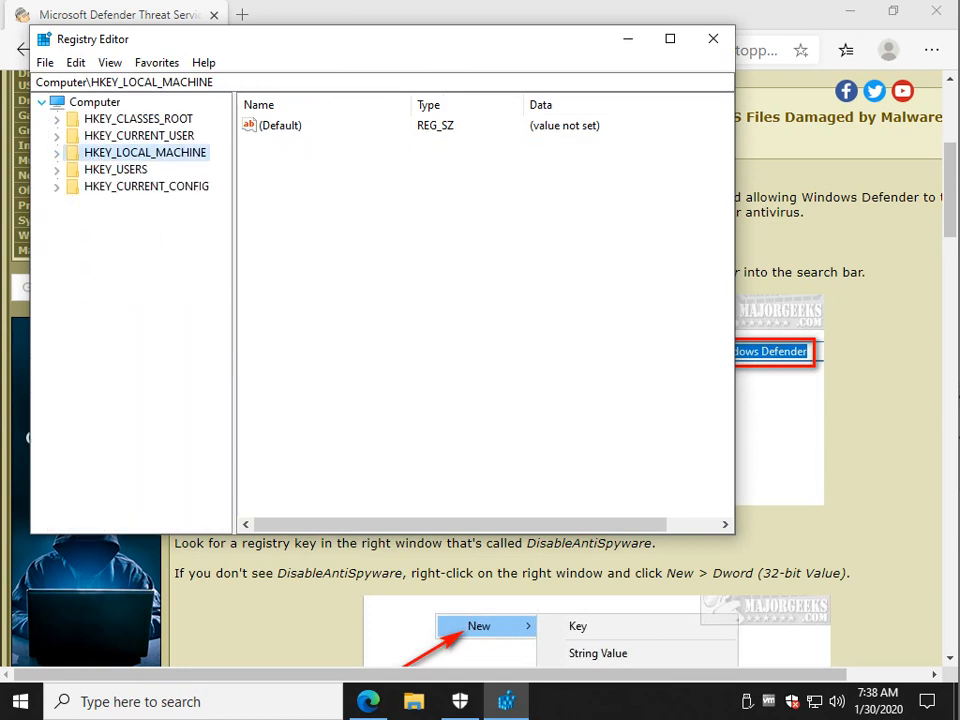
left_click(98, 100)
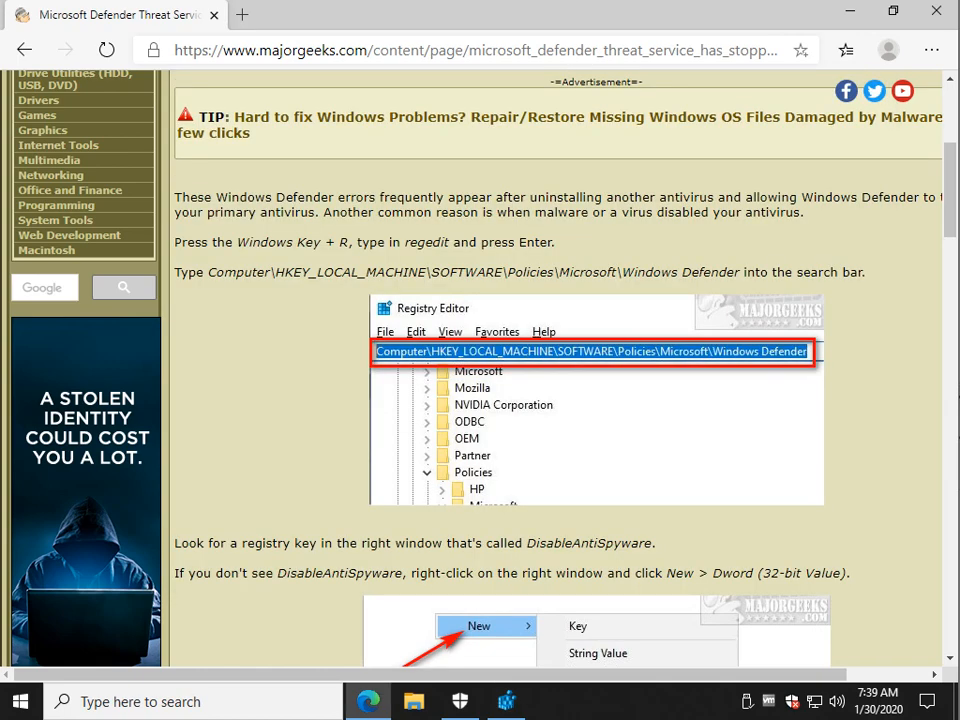
- Create a new DWORD (32-bit) value named DisableAntiSpyware under the Windows Defender policies key
scroll("down", 3)
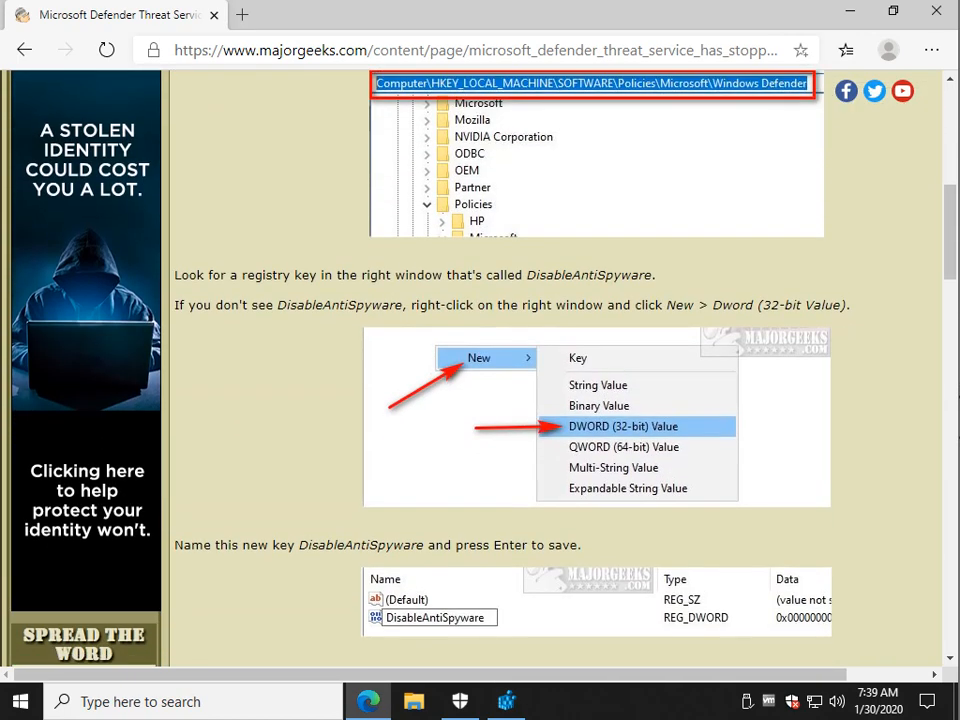
double_click(338, 304)
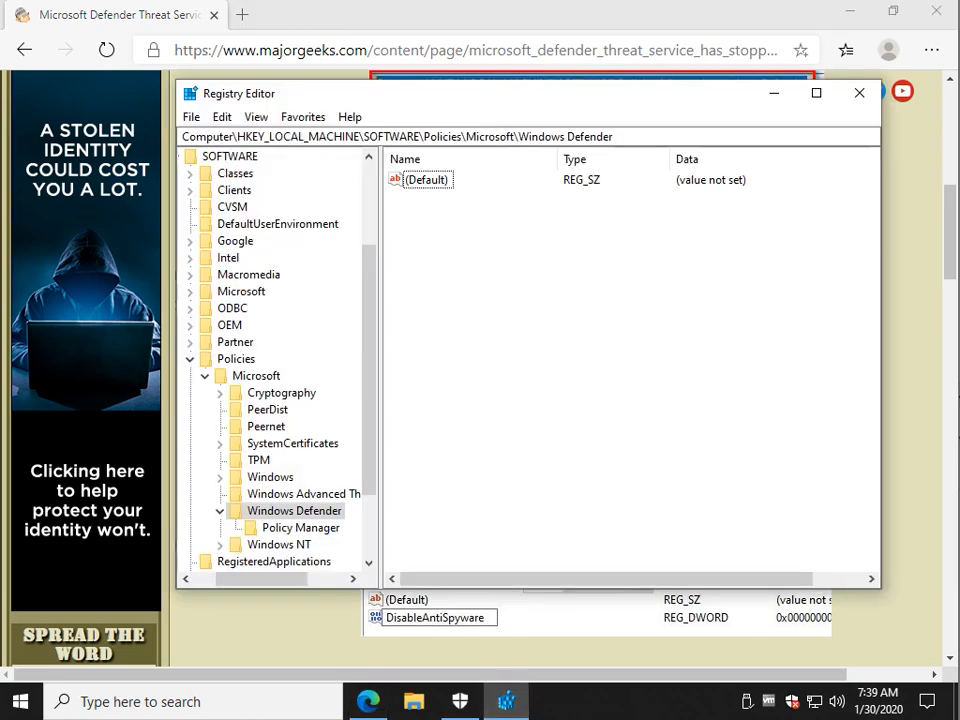
right_click(540, 260)
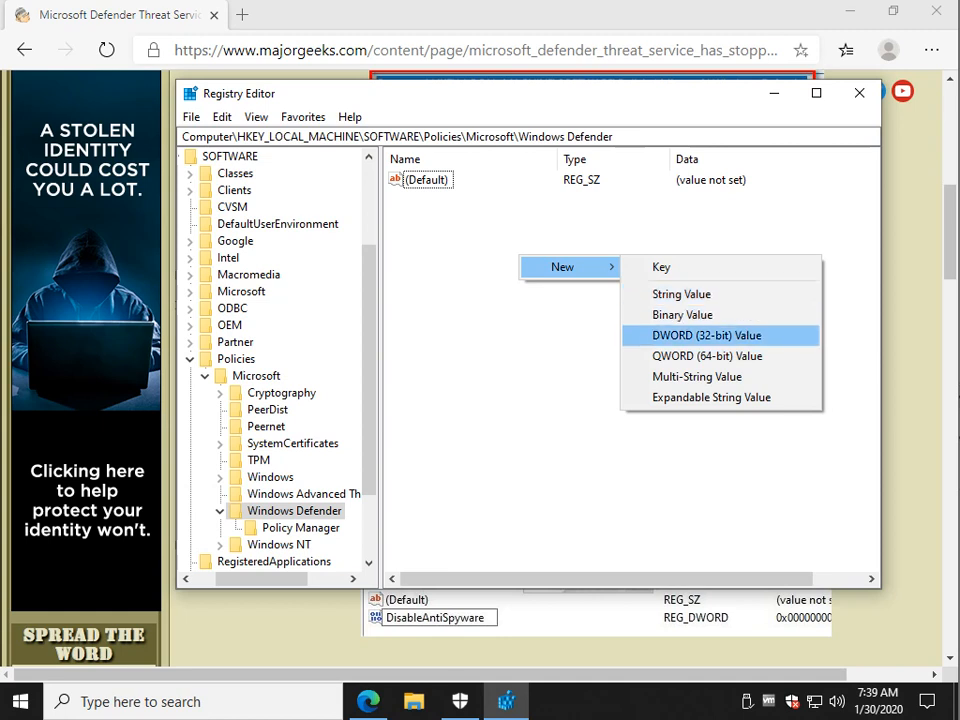
mouse_move(706, 356)
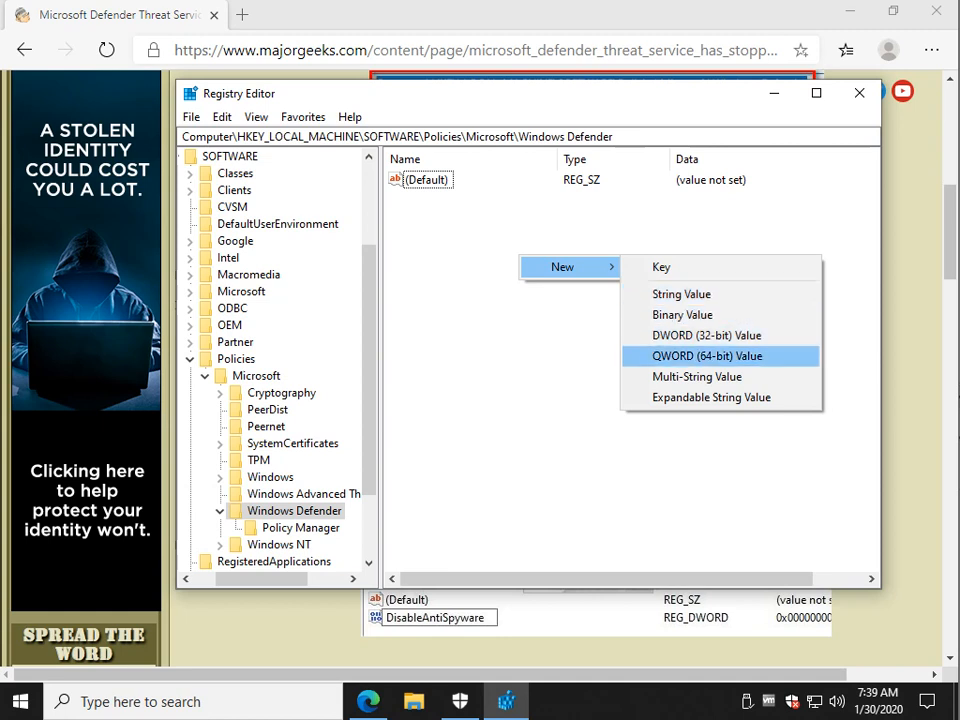
mouse_move(706, 336)
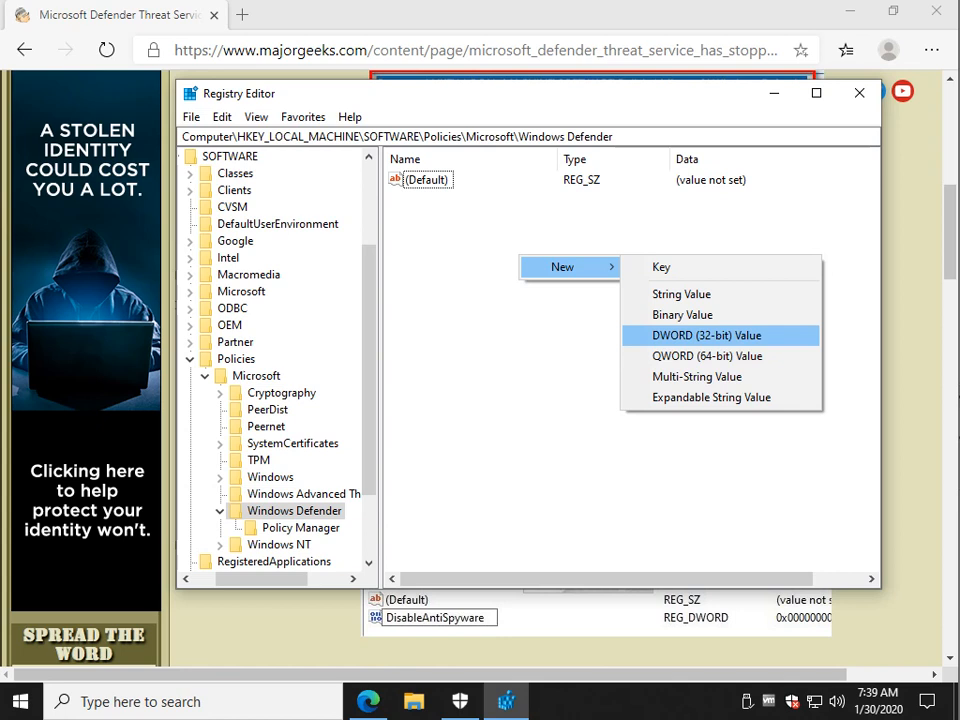
left_click(704, 336)
type("DisableAntiSpyware")
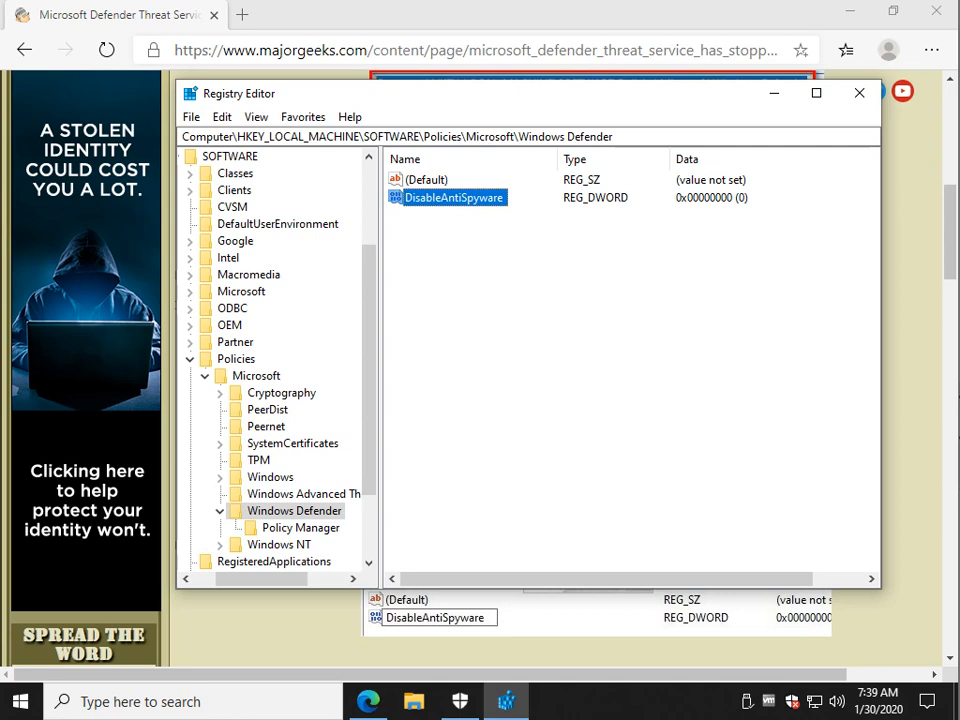
- Set the DisableAntiSpyware REG_DWORD value data to 0 and confirm it
double_click(454, 198)
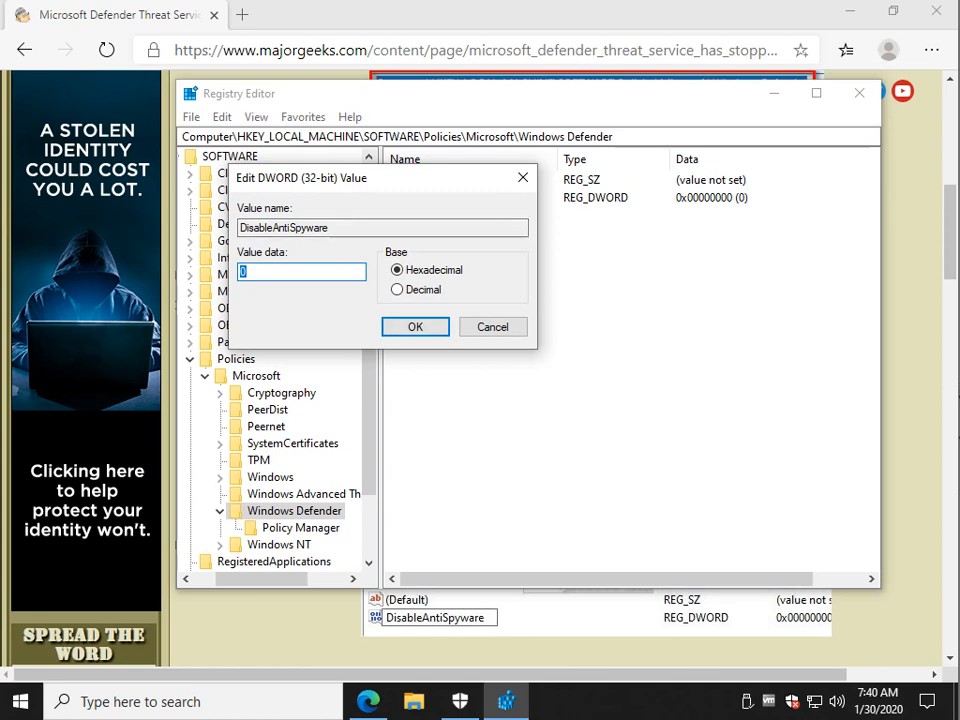
type("1")
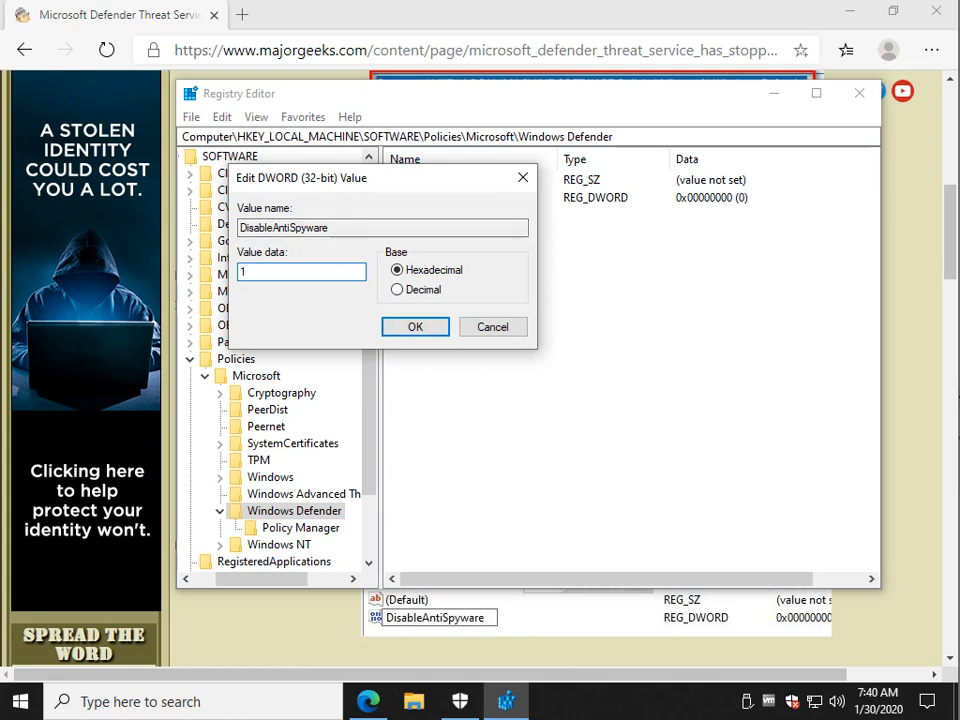
type("0")
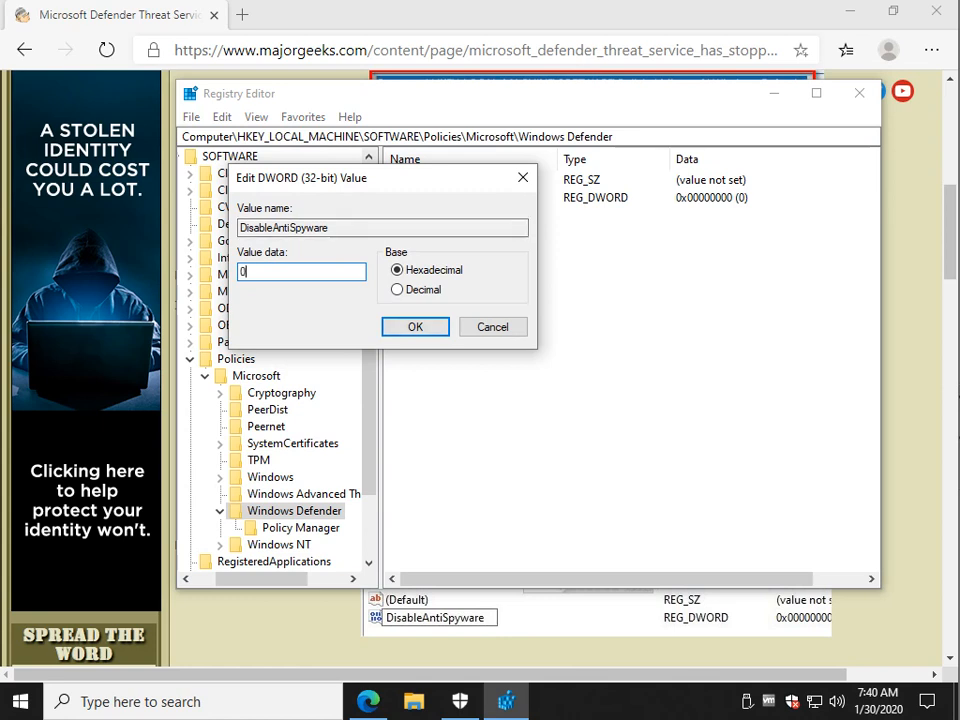
left_click(414, 326)
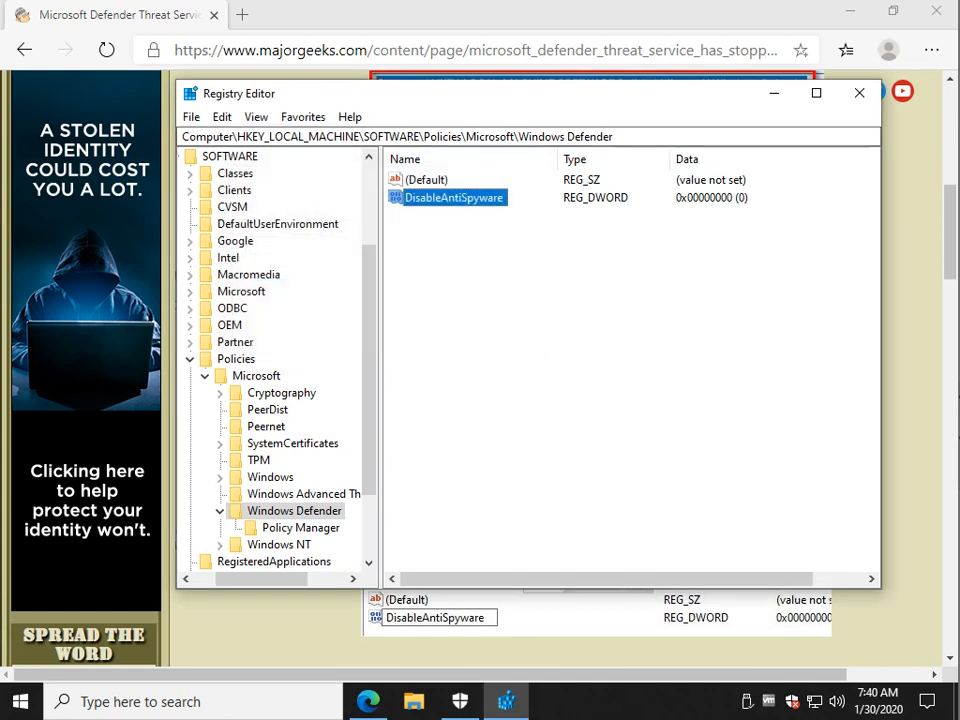
right_click(452, 198)
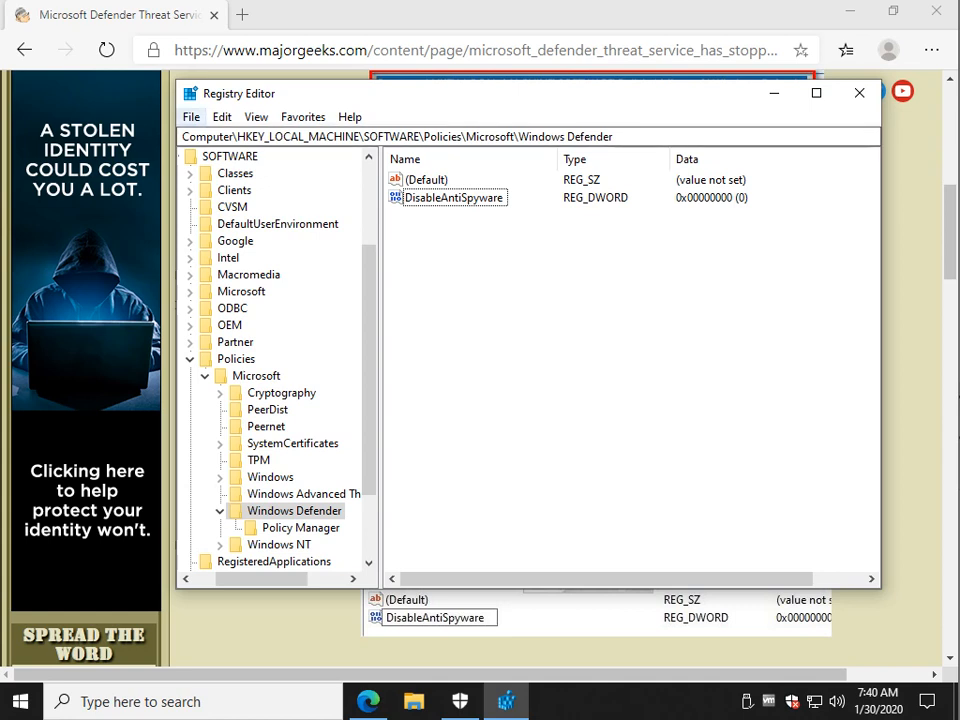
- Bring up Registry Editor's File menu to exit the editor
left_click(192, 116)
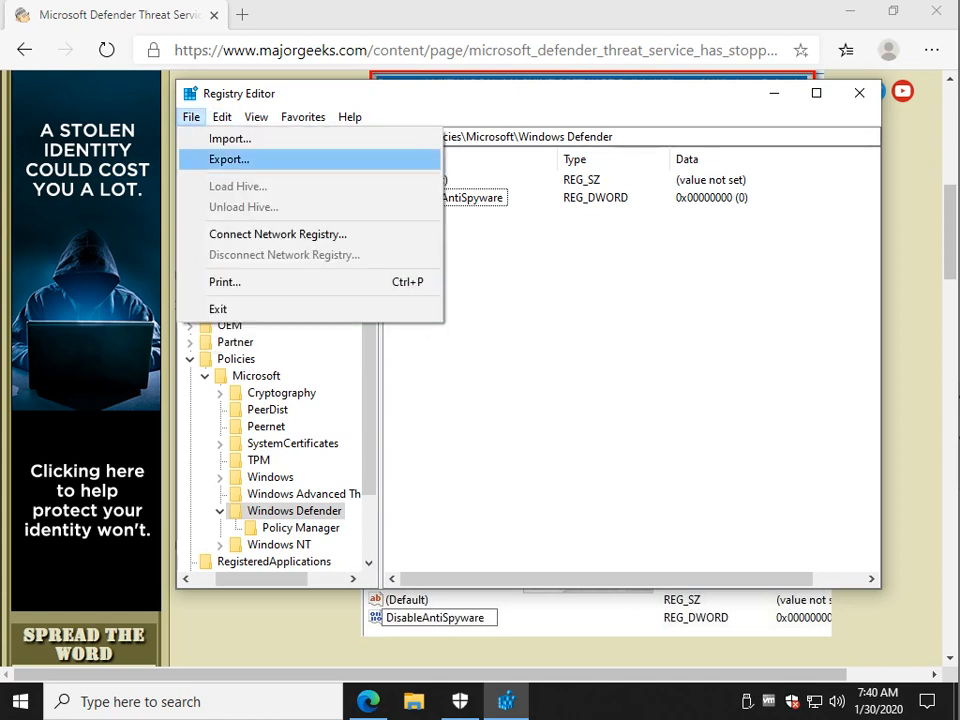
mouse_move(280, 240)
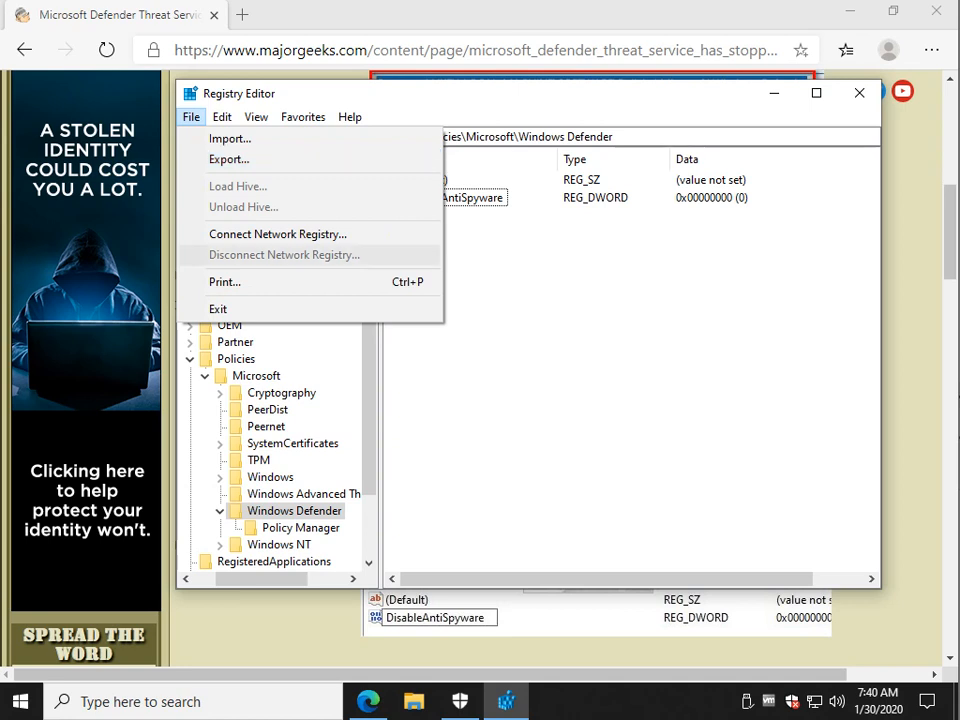
mouse_move(228, 160)
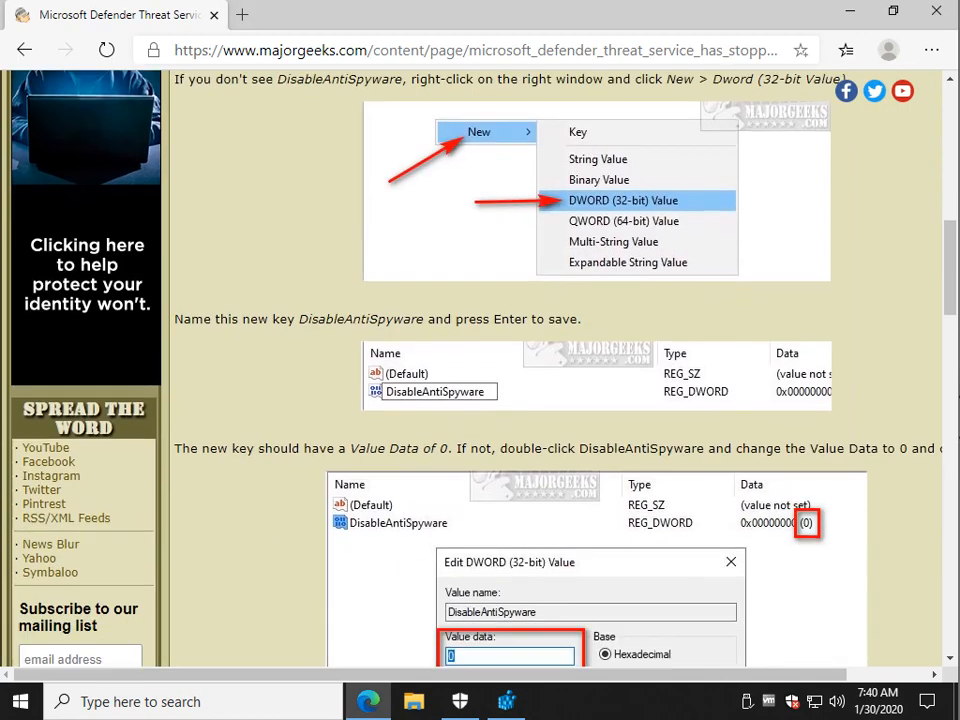
- Turn real-time protection back on from Security at a glance, approving the UAC prompt
scroll("down", 3)
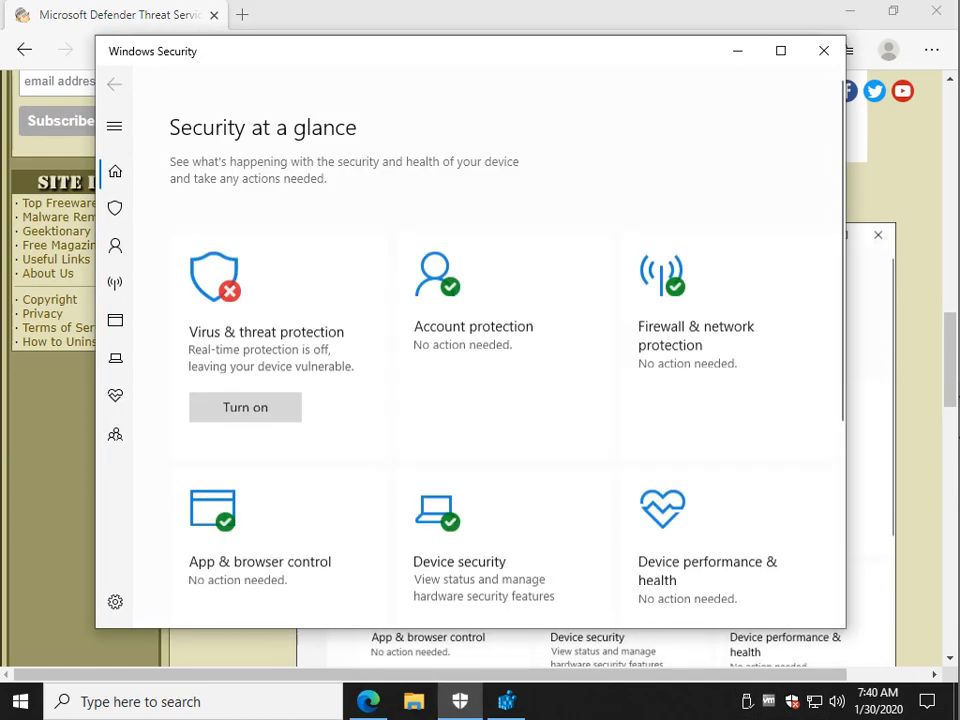
left_click(244, 408)
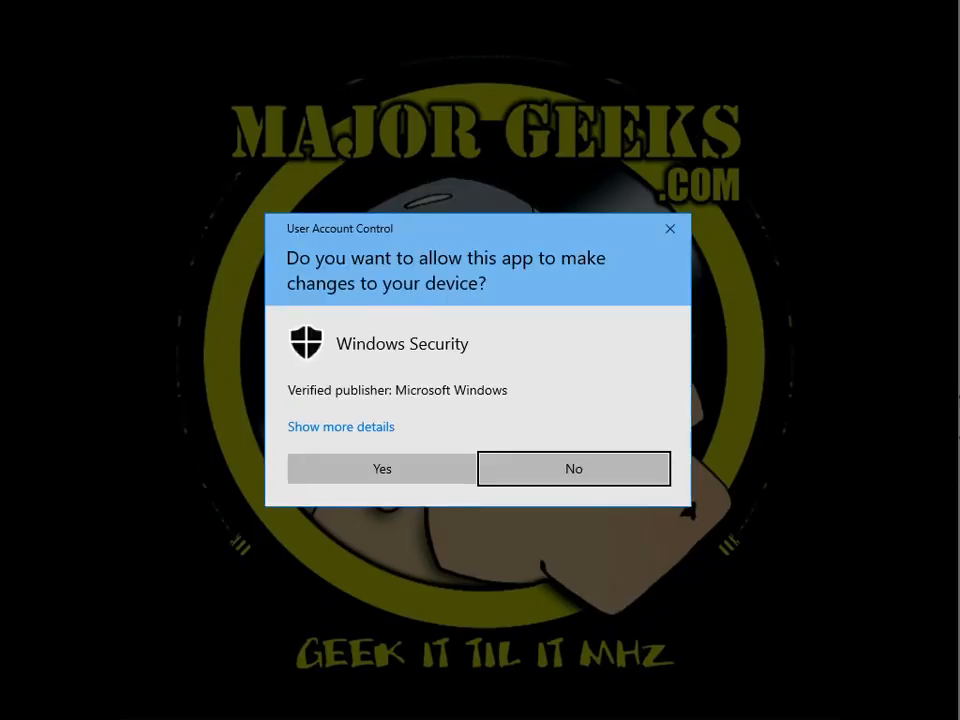
left_click(380, 468)
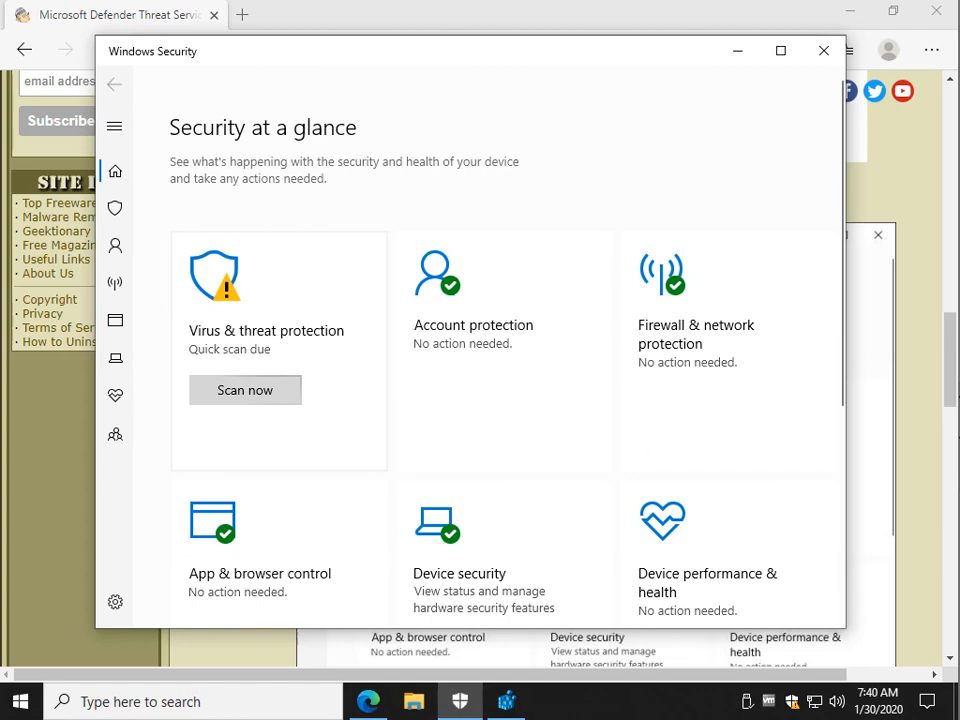
mouse_move(244, 390)
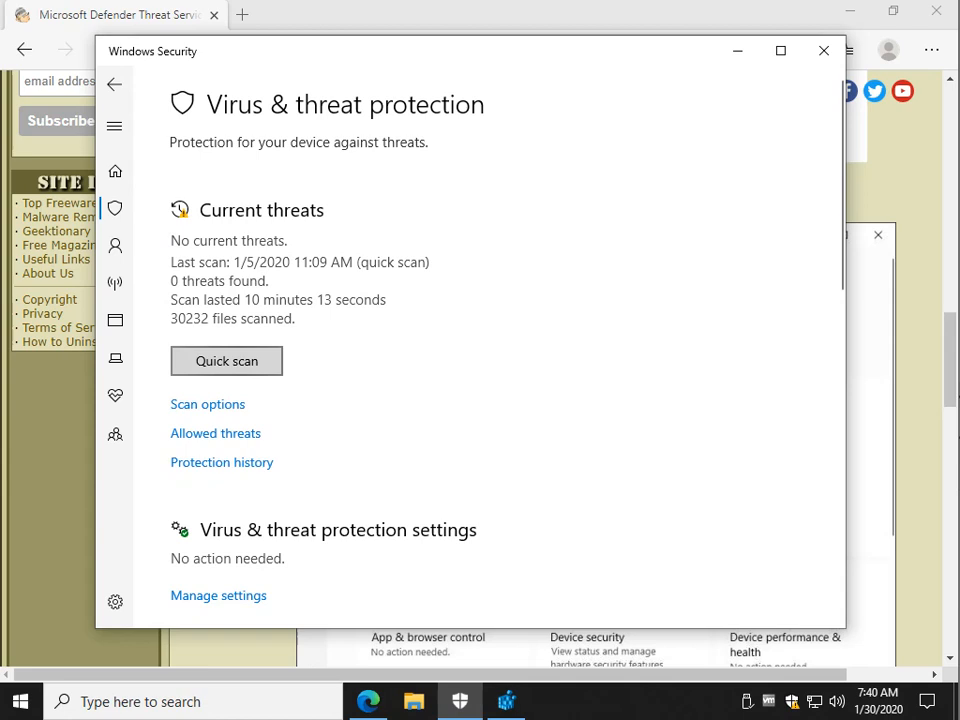
- Start a quick scan of the device from the Virus & threat protection page
left_click(226, 360)
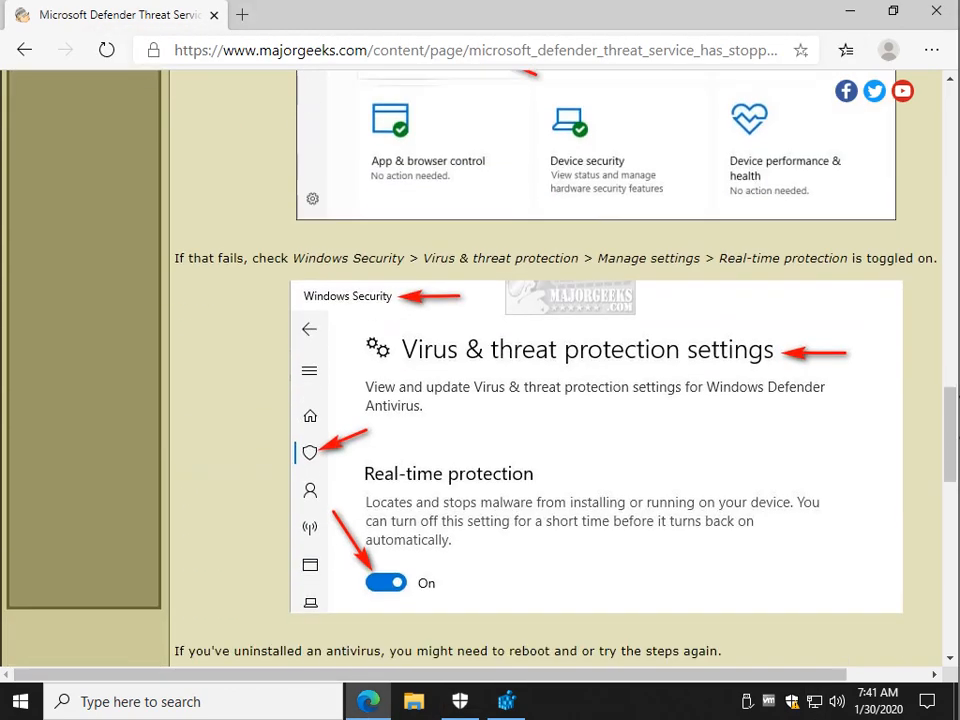
scroll("down", 3)
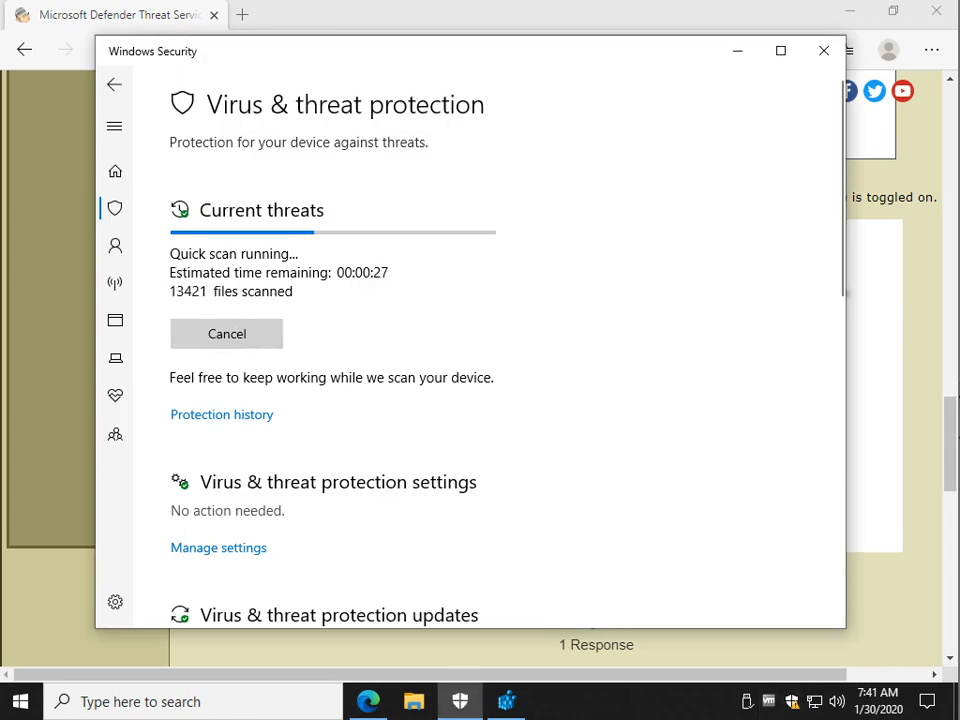
scroll("down", 3)
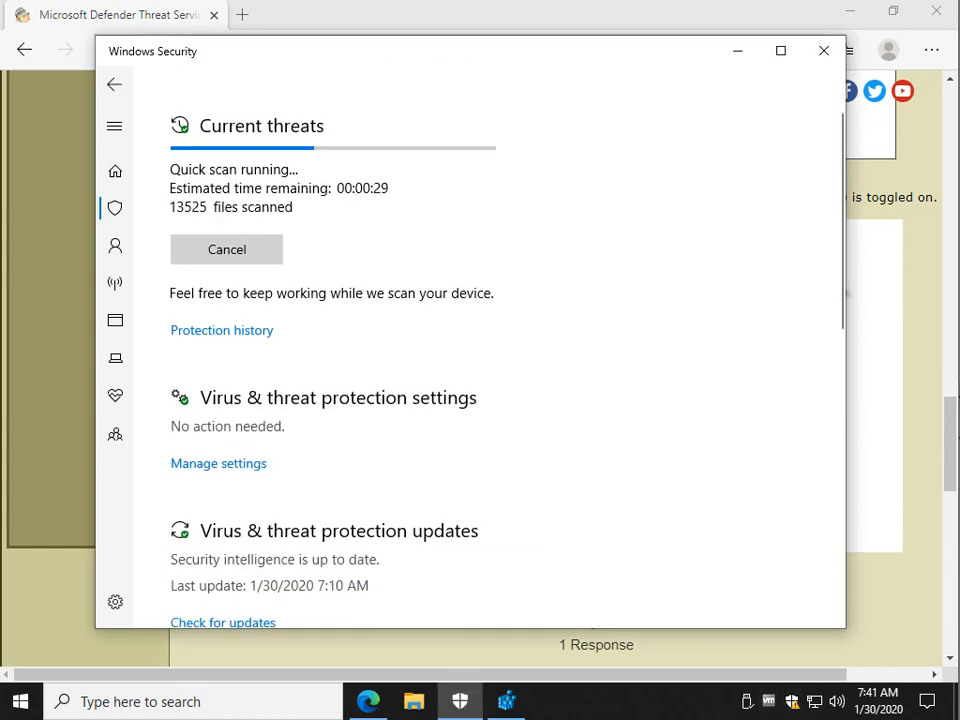
- Review Manage settings to verify real-time, cloud-delivered, sample submission and tamper protection are all On
left_click(218, 464)
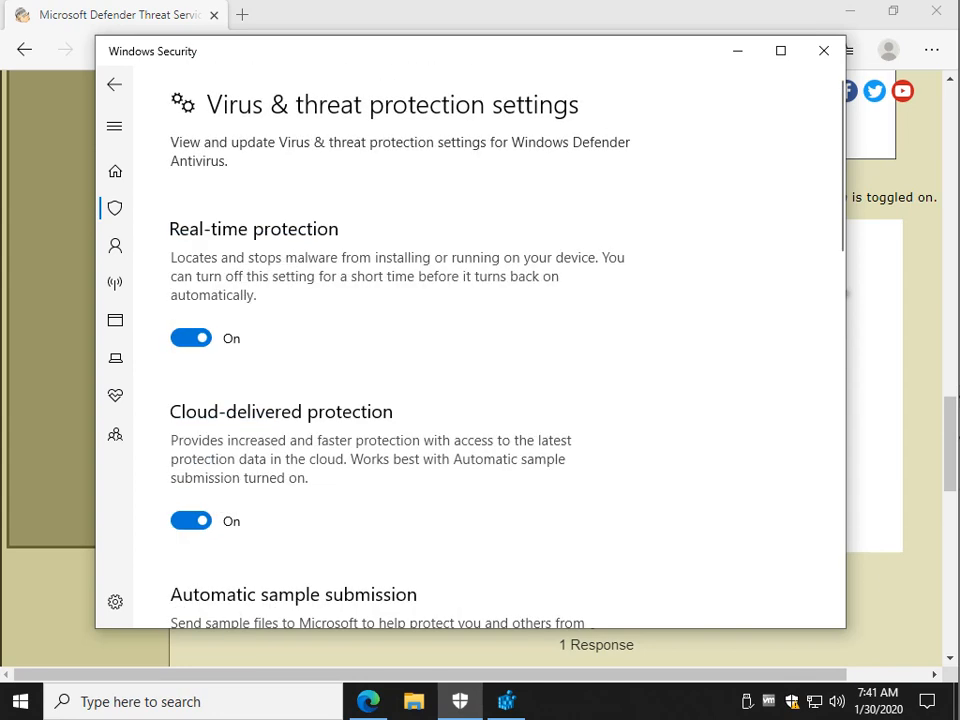
scroll("down", 3)
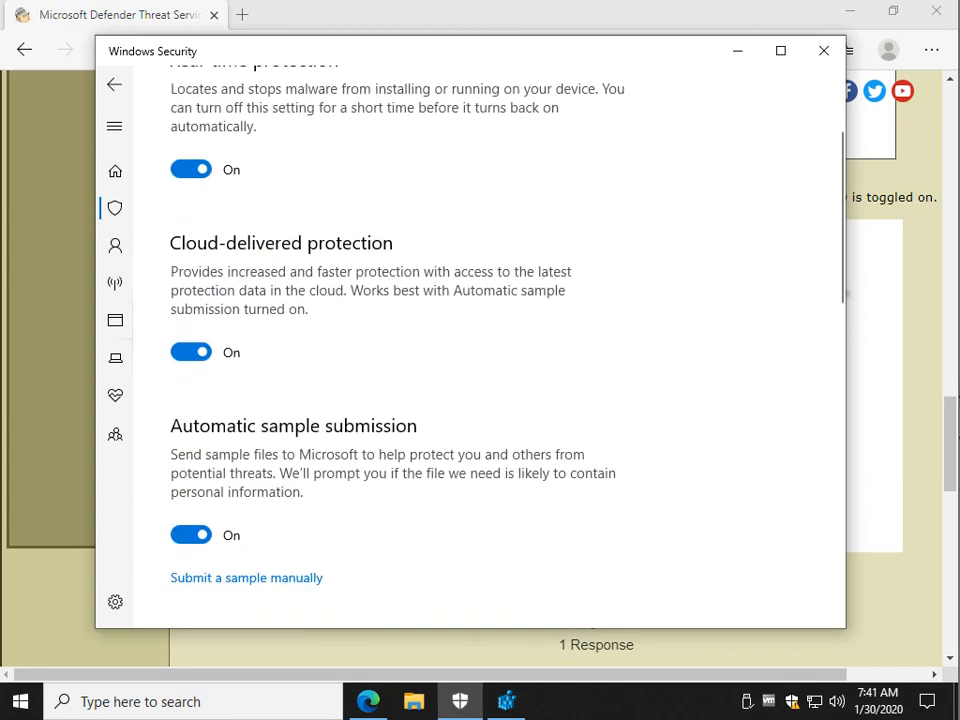
scroll("down", 3)
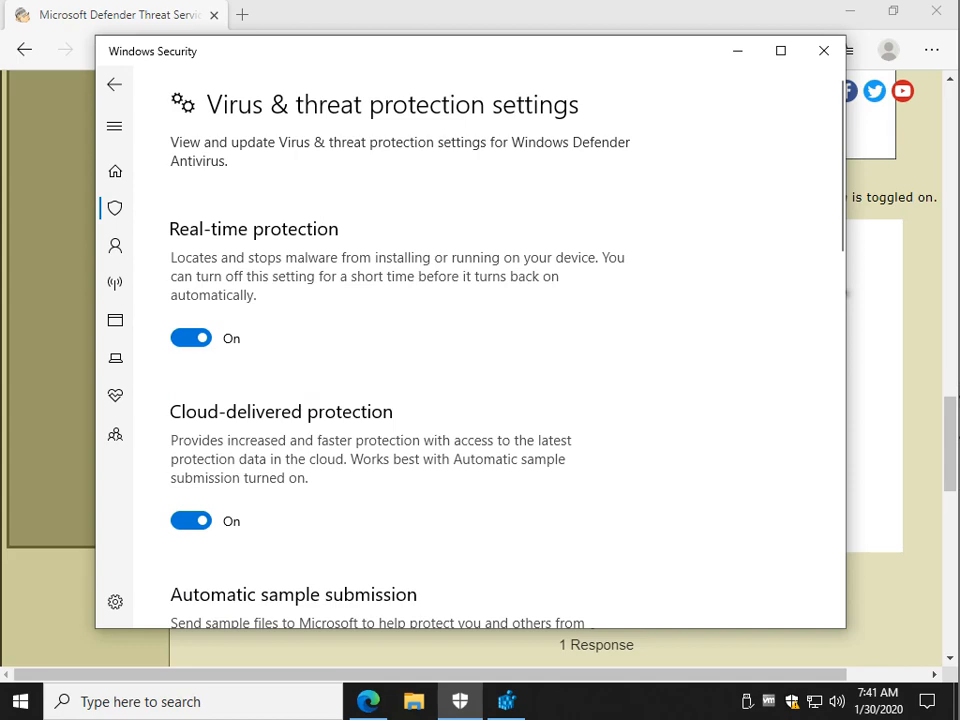
scroll("down", 3)
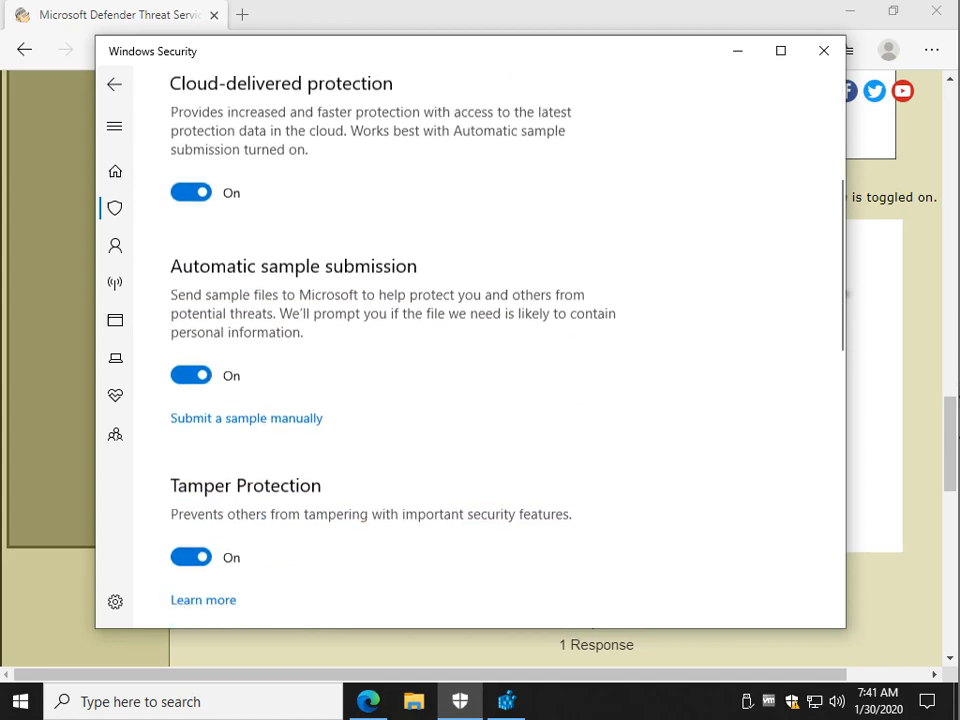
scroll("down", 3)
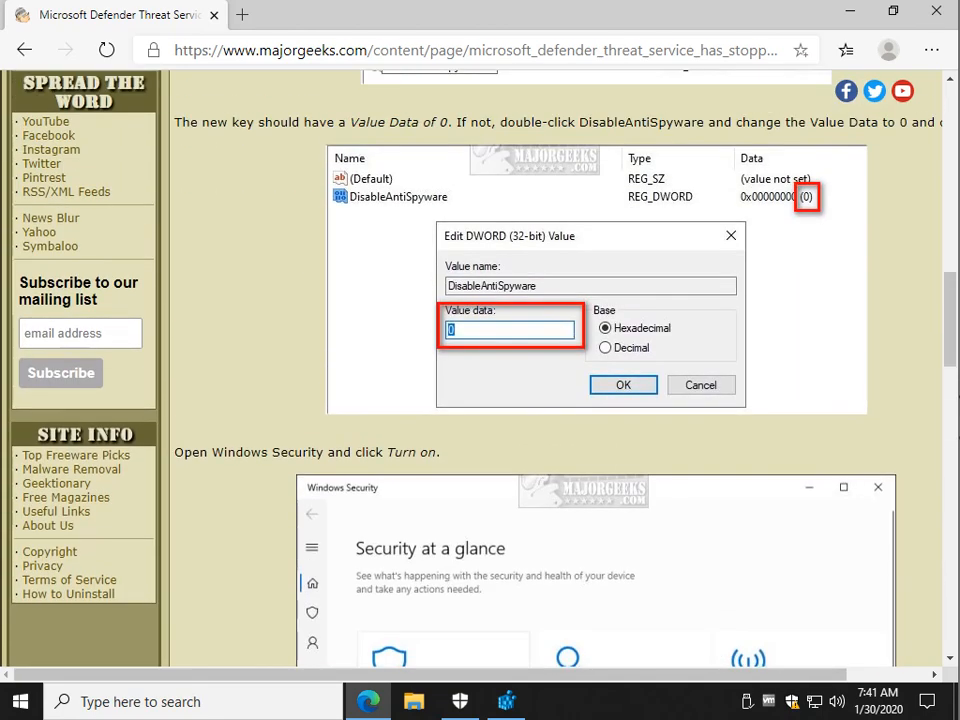
scroll("down", 3)
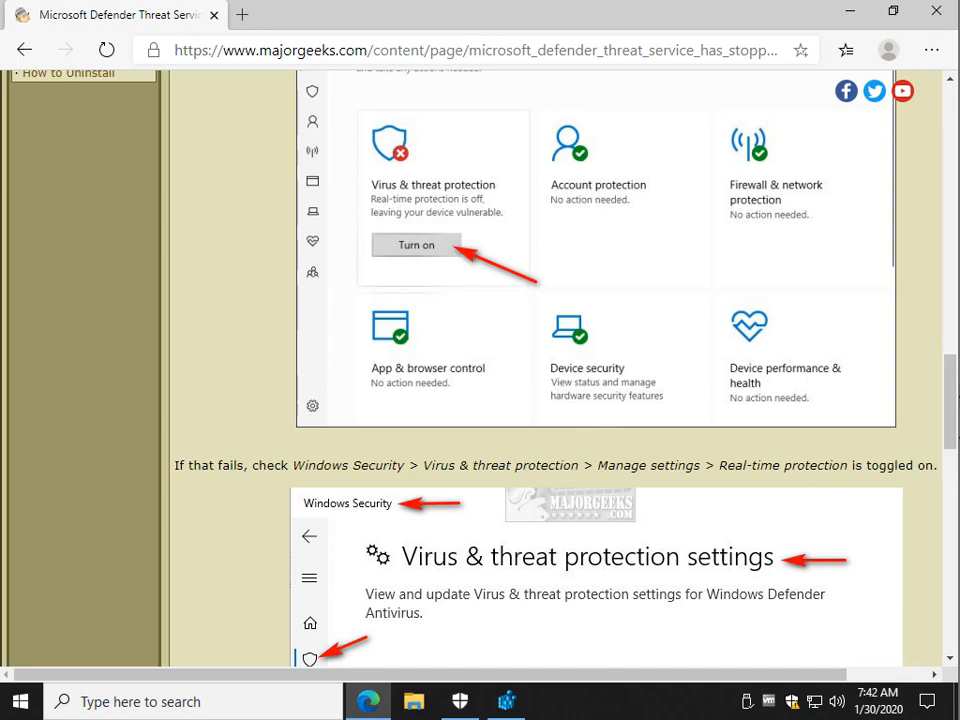
scroll("down", 3)
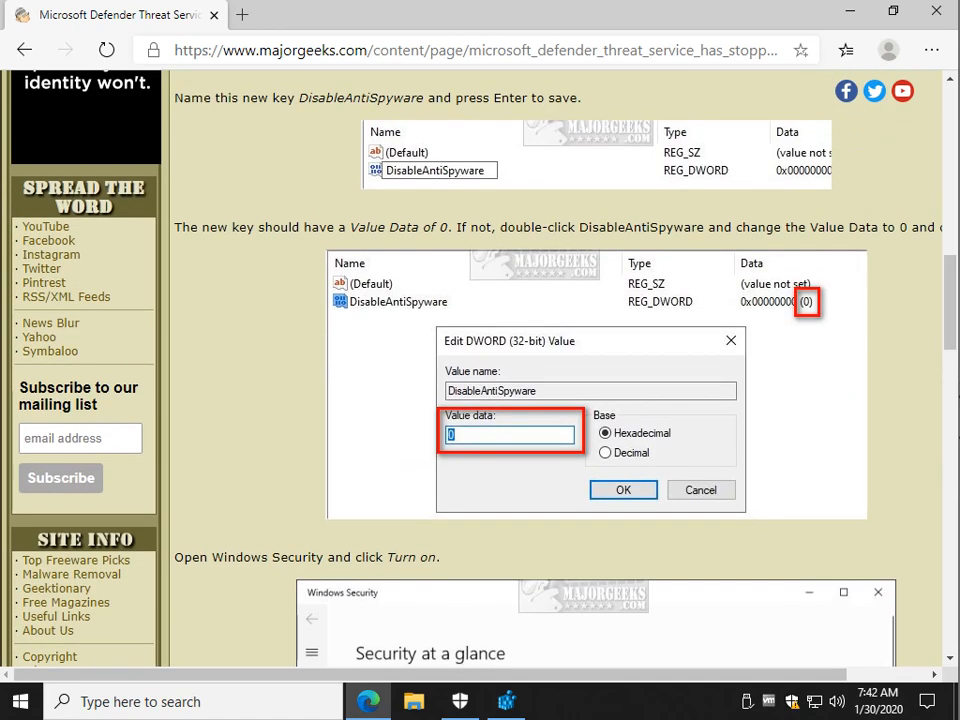
scroll("up", 3)
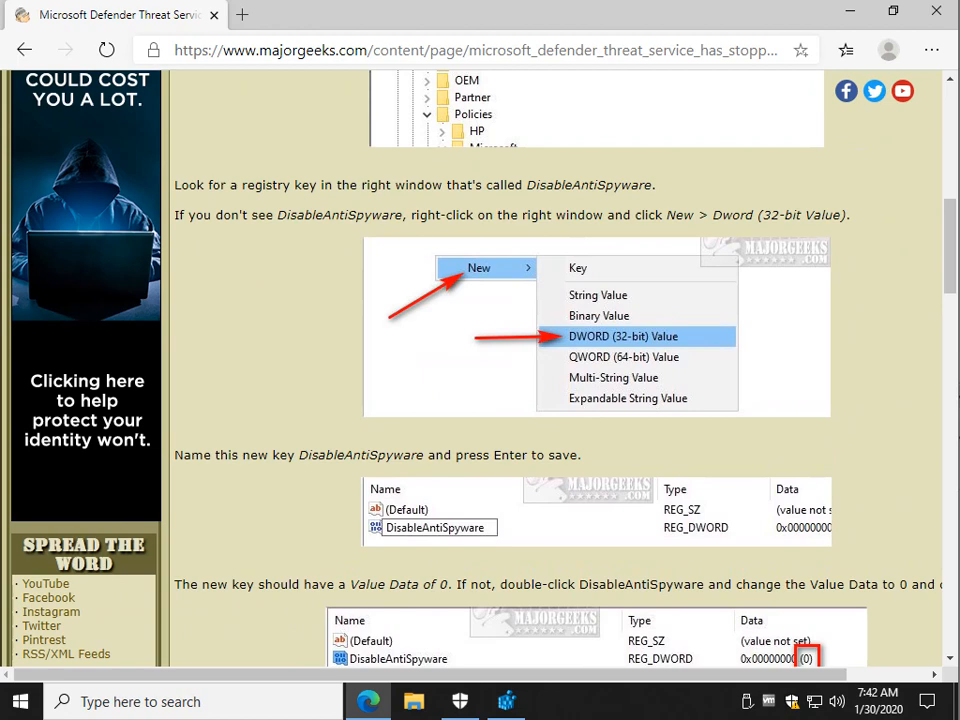